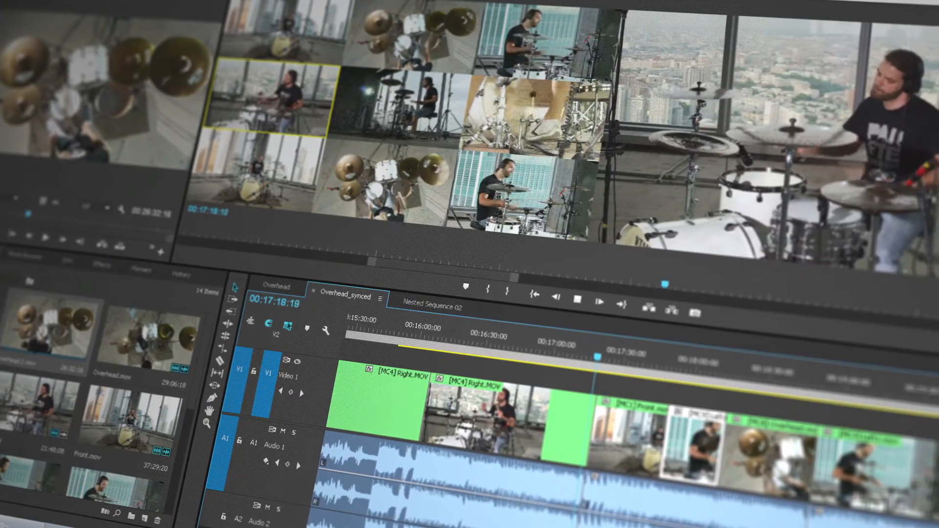
{"action": "key", "text": "space"}
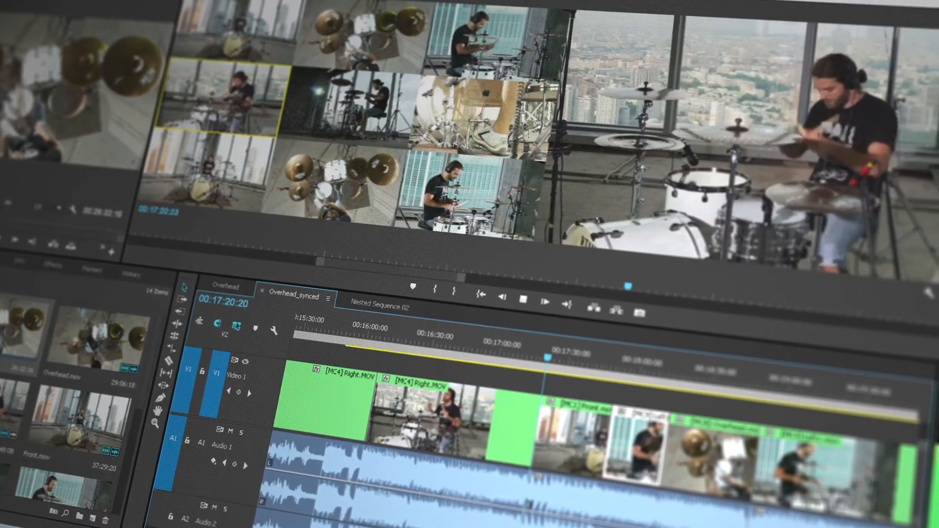